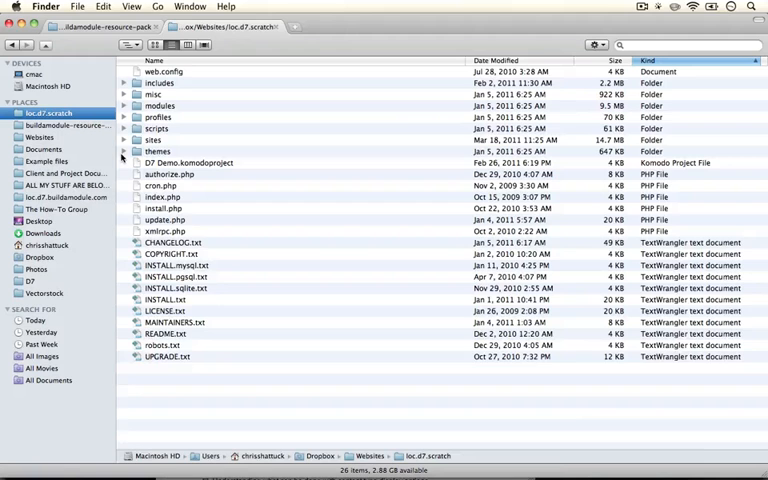
Expand the themes, bartik and css folders in Finder to list Bartik's stylesheets.
left_click(122, 151)
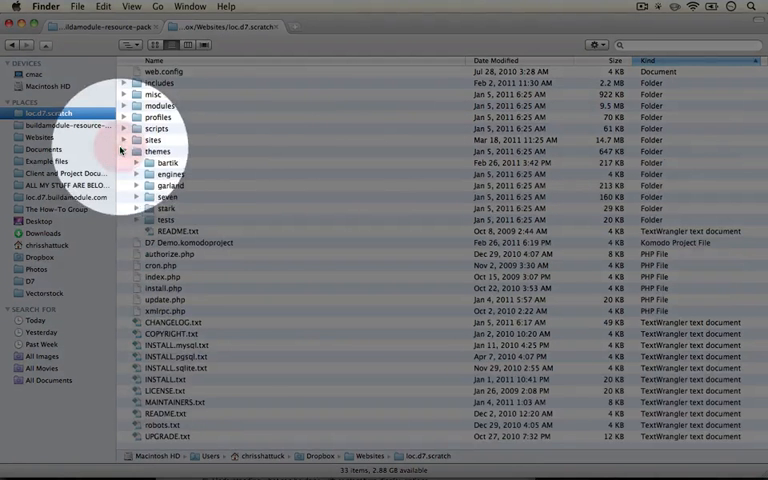
left_click(137, 163)
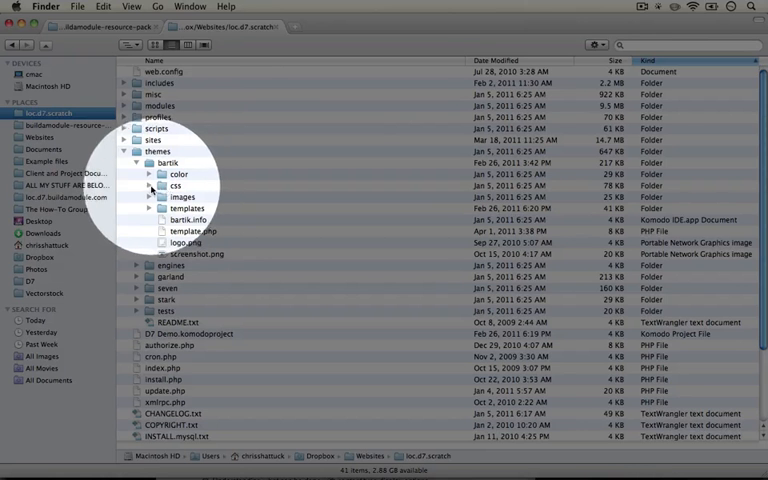
left_click(148, 185)
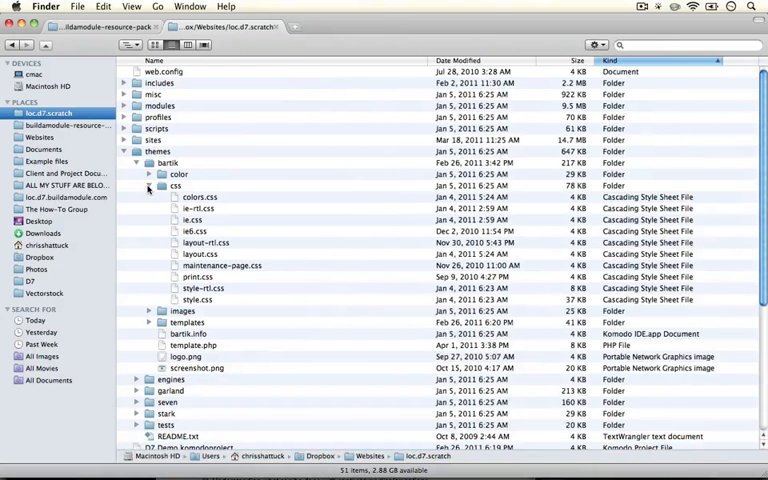
mouse_move(190, 198)
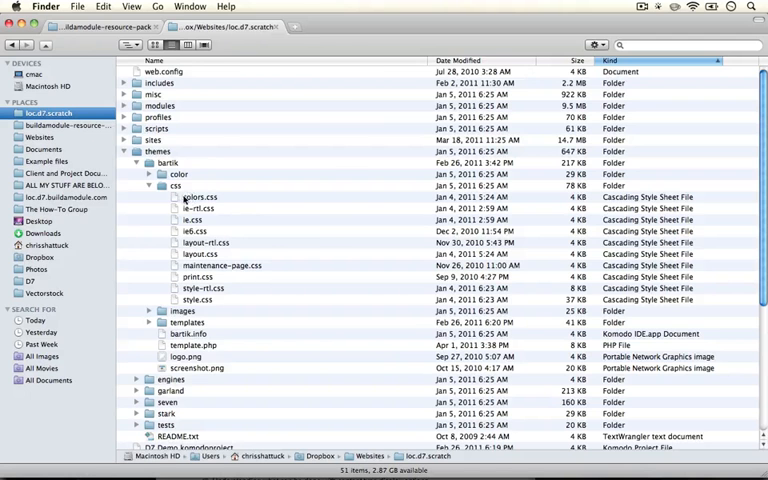
double_click(200, 196)
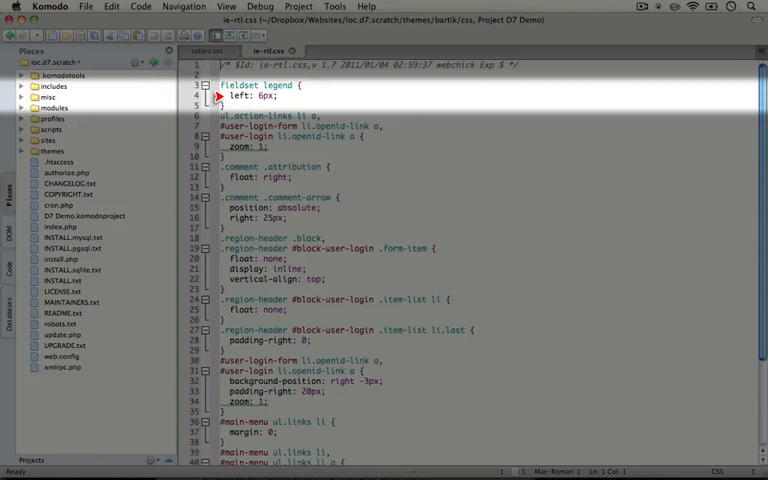
Focus the ie-rtl.css tab and read down to the user-login padding rule.
left_click(202, 93)
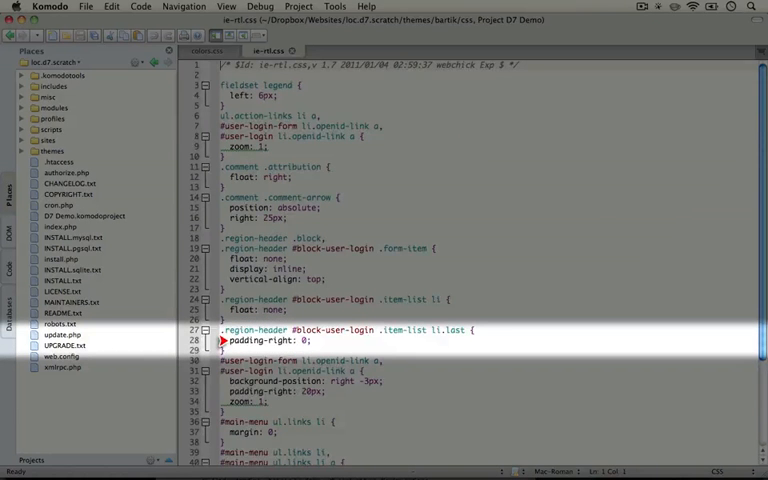
scroll("down", 3)
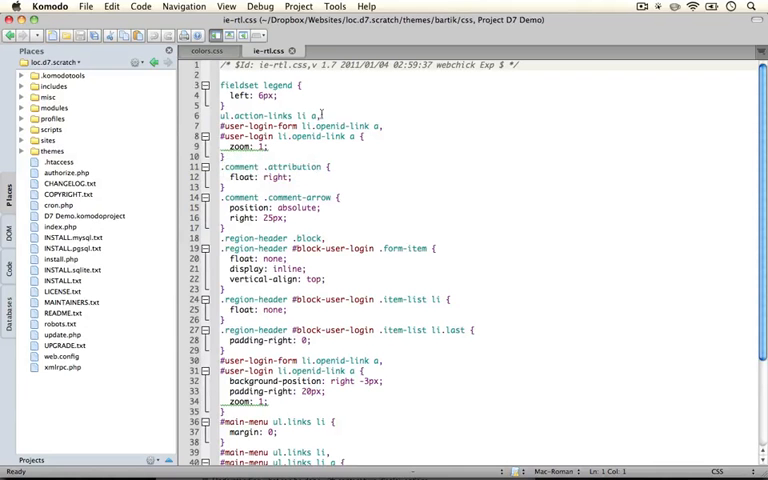
mouse_move(433, 152)
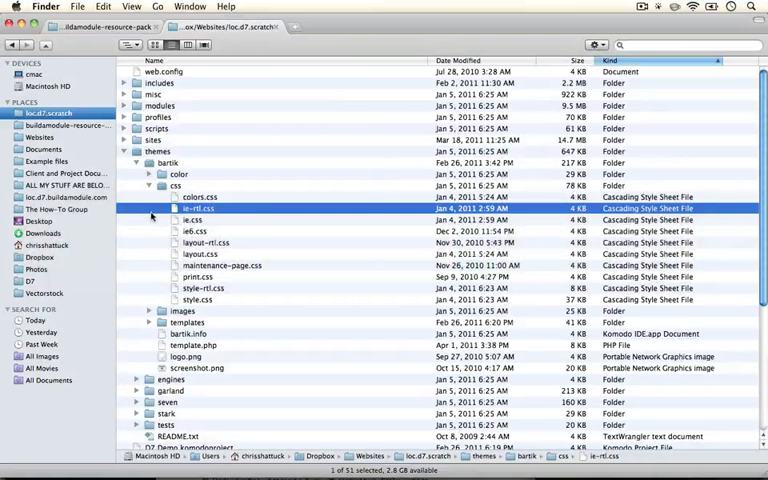
Pick ie.css from the css folder and scroll through it in Komodo.
left_click(192, 219)
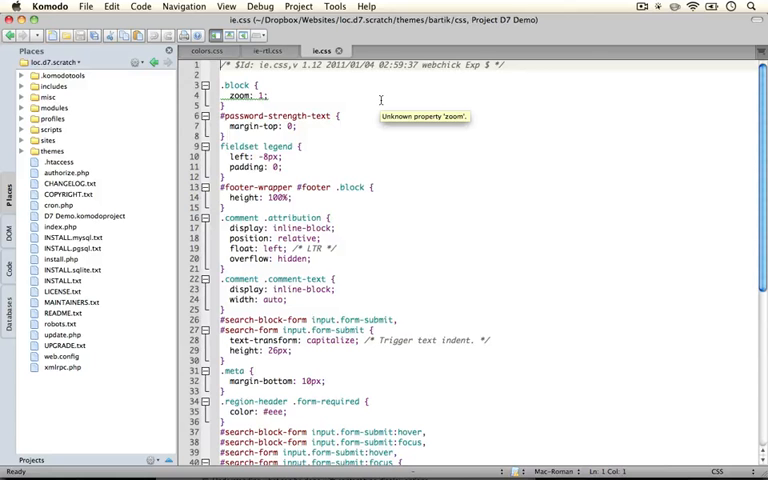
mouse_move(358, 94)
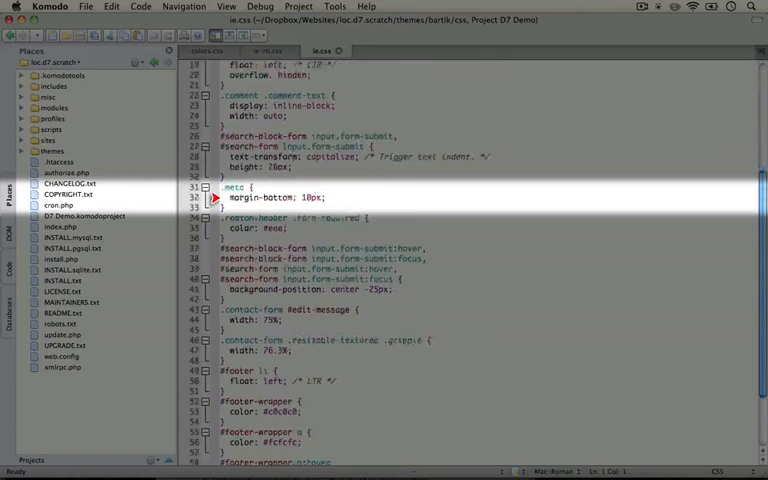
scroll("down", 3)
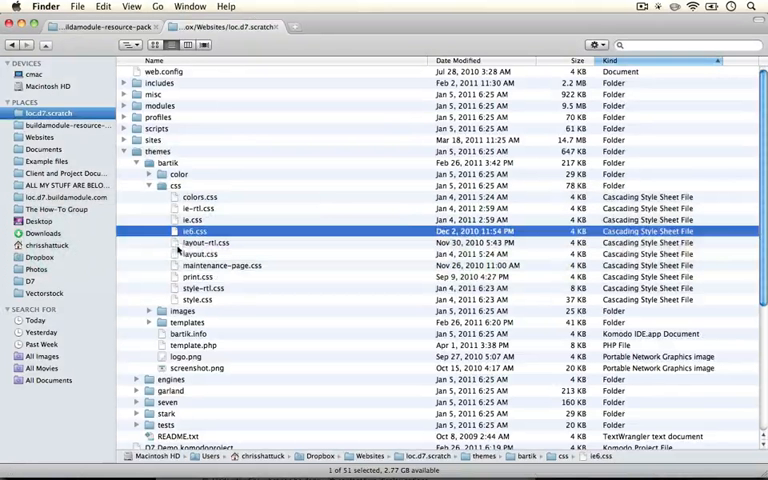
Select layout-rtl.css and layout.css in Finder, then open layout.css in Komodo.
left_click(205, 242)
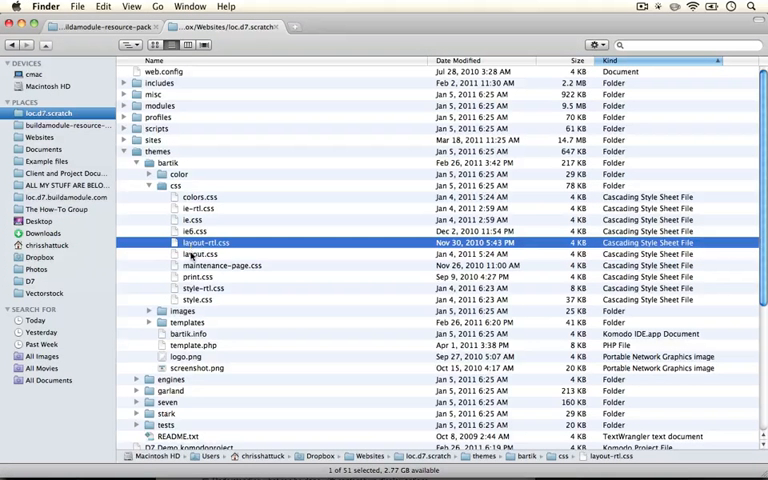
left_click(200, 253)
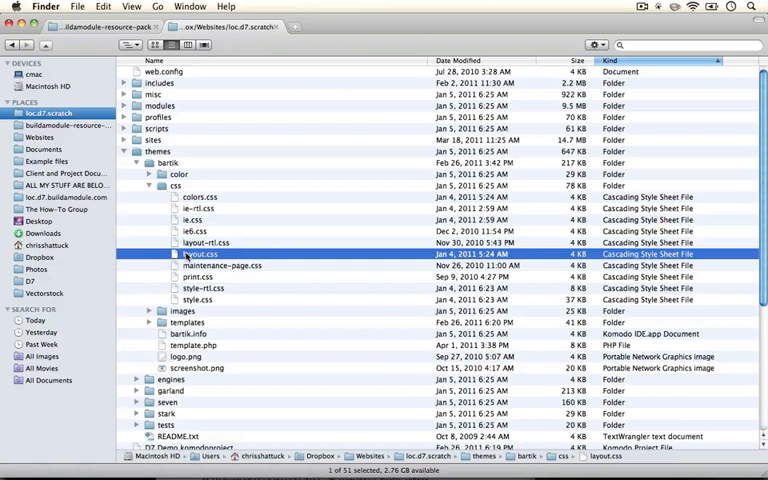
left_click(205, 242)
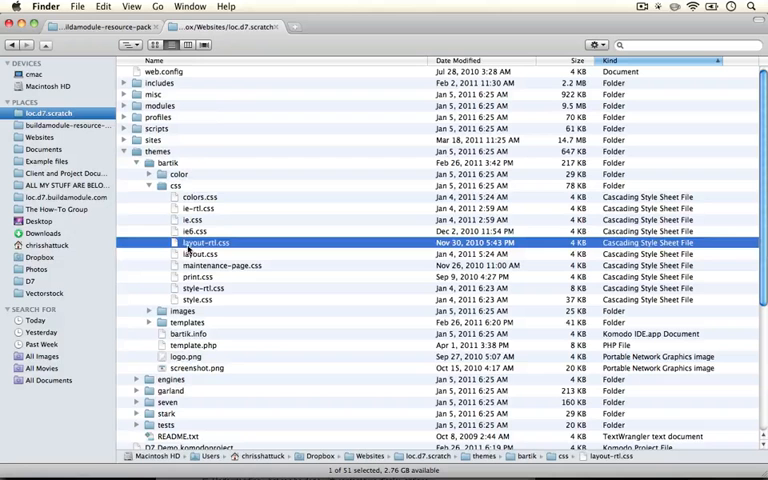
left_click(200, 254)
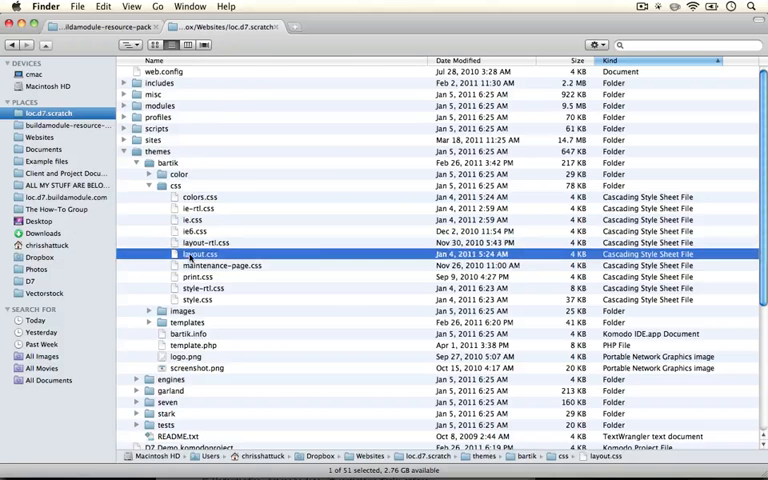
double_click(200, 254)
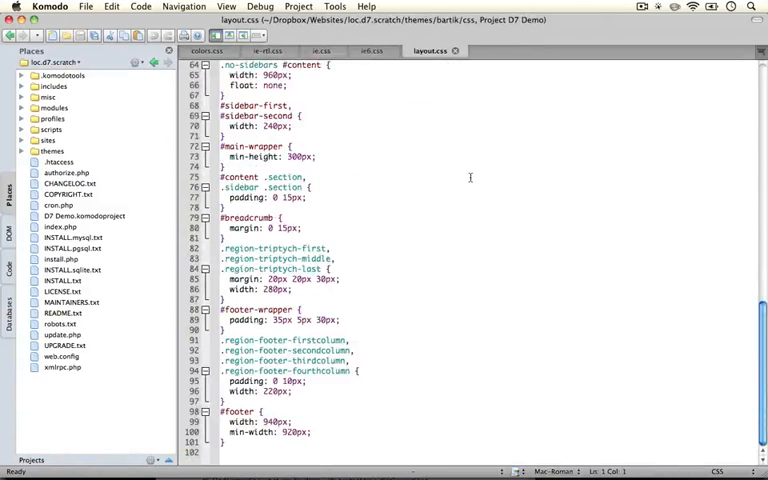
Scroll through layout.css's content width rules for one, two and no sidebars.
scroll("up", 3)
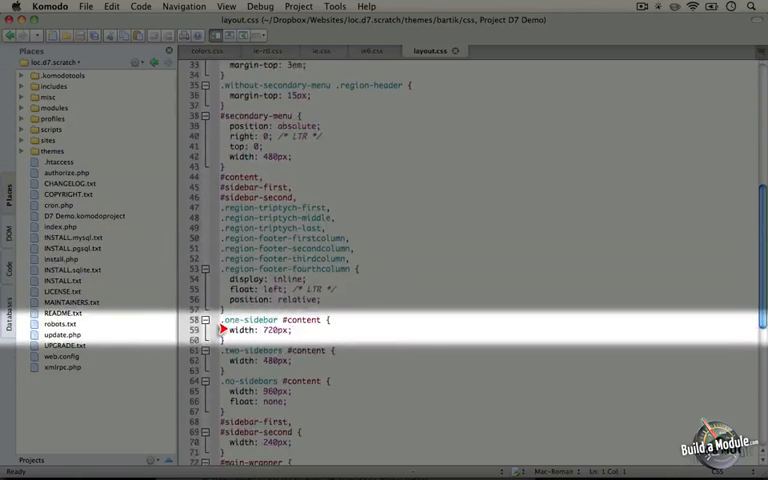
scroll("down", 3)
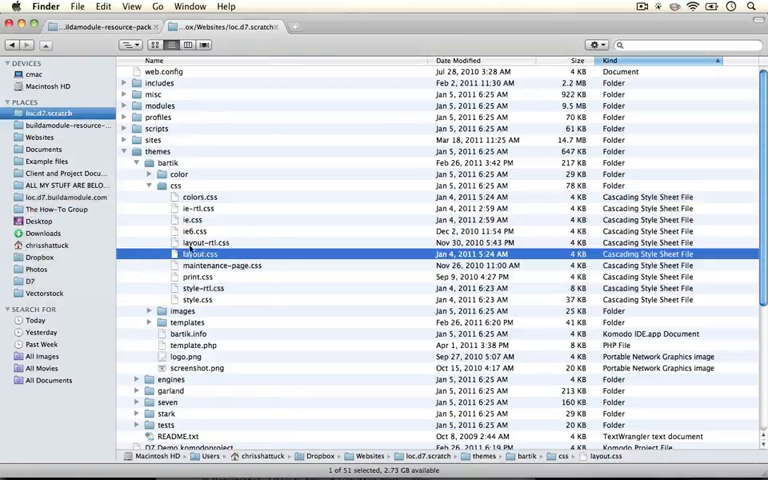
Open layout-rtl.css from the Finder css folder in Komodo.
double_click(200, 253)
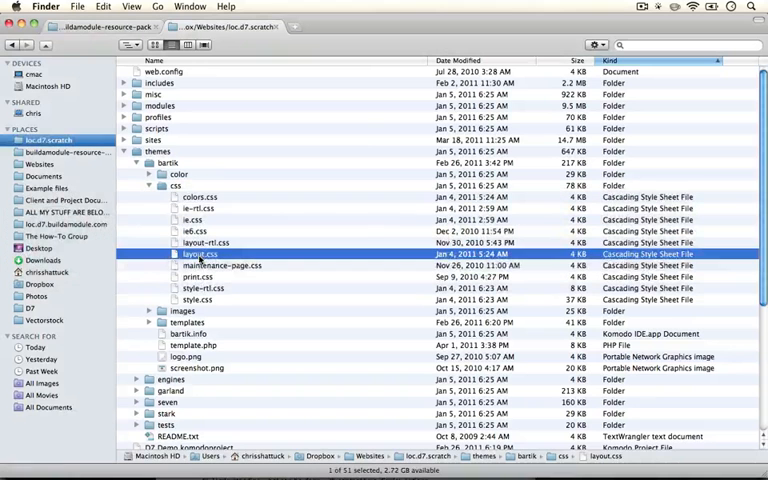
Select maintenance-page.css, then print.css, and open print.css in Komodo.
left_click(223, 265)
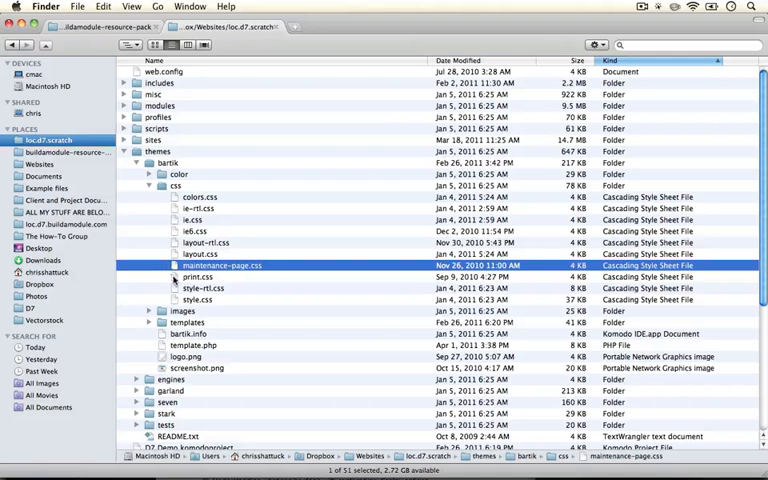
left_click(198, 277)
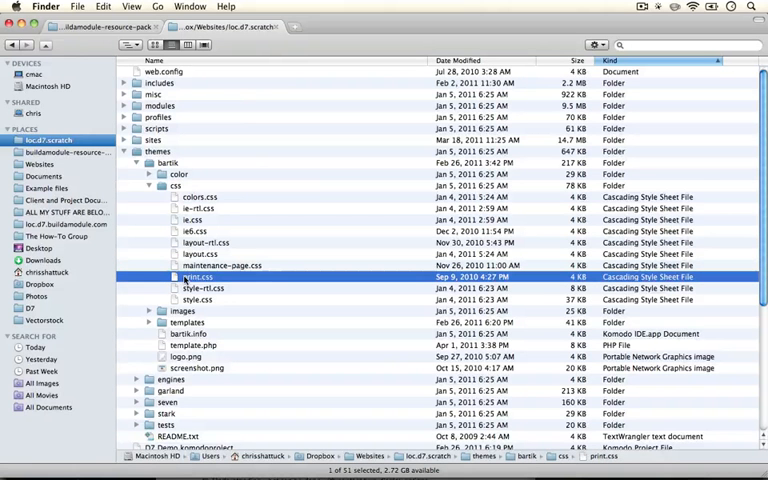
double_click(197, 276)
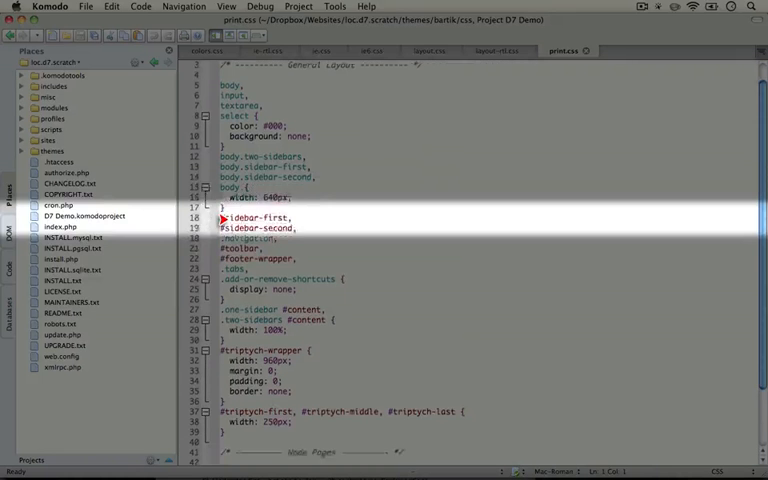
Scroll down through print.css's general layout rules.
scroll("down", 3)
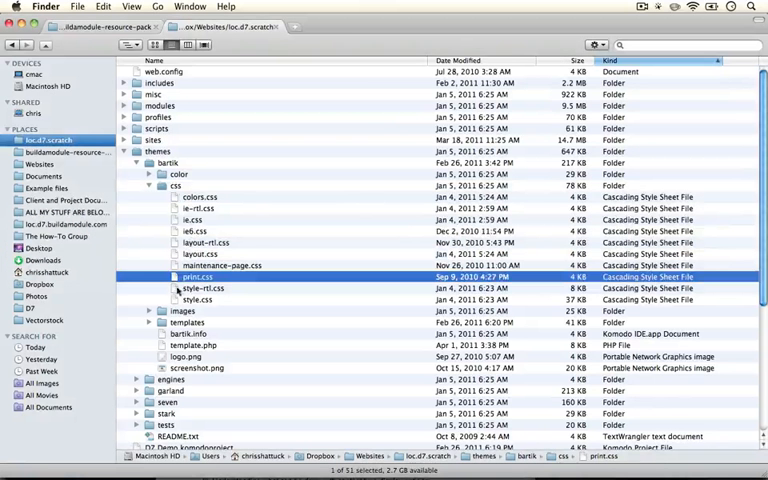
Open style.css, click into it and scroll to the featured, highlighted and help rules.
left_click(197, 299)
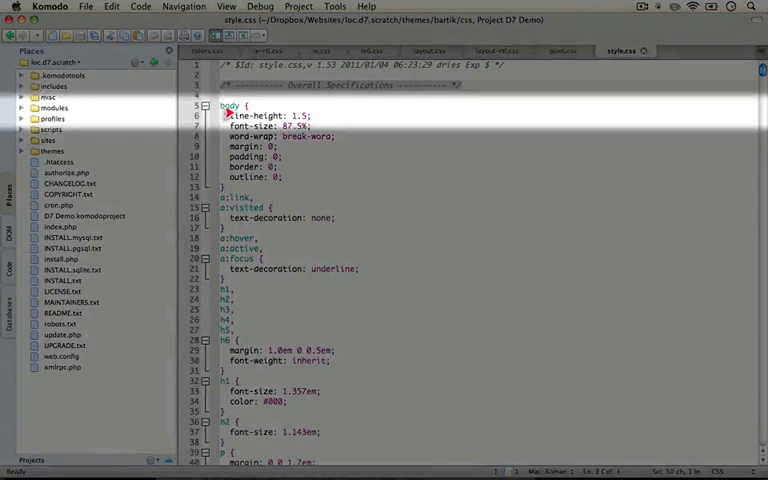
left_click(221, 125)
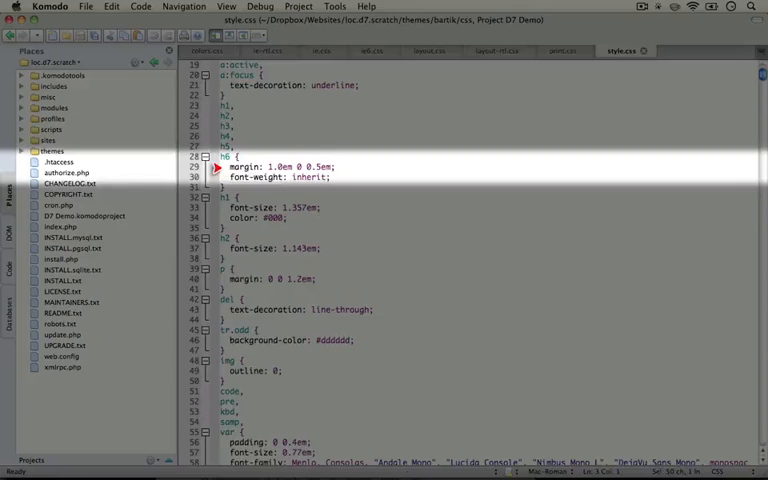
scroll("down", 3)
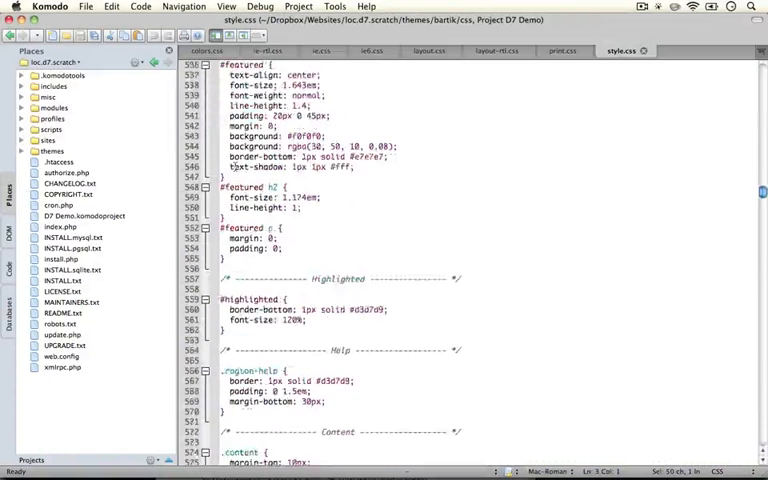
scroll("down", 3)
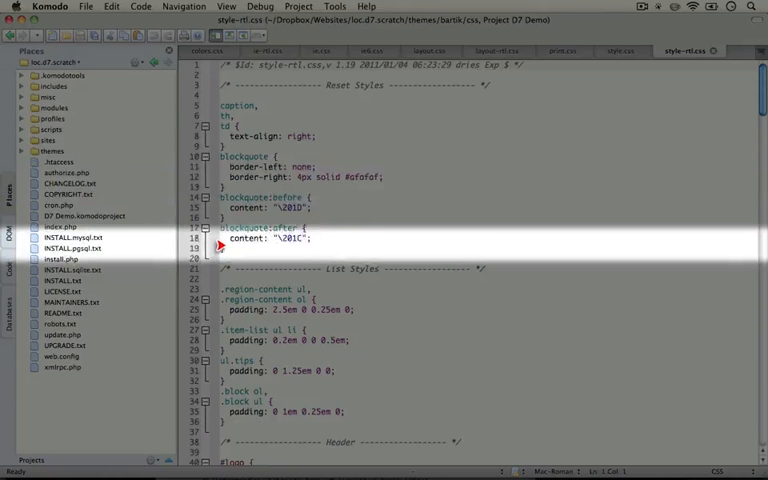
Scroll through style-rtl.css's header, menu, content and comment rules, then switch to Finder.
scroll("down", 3)
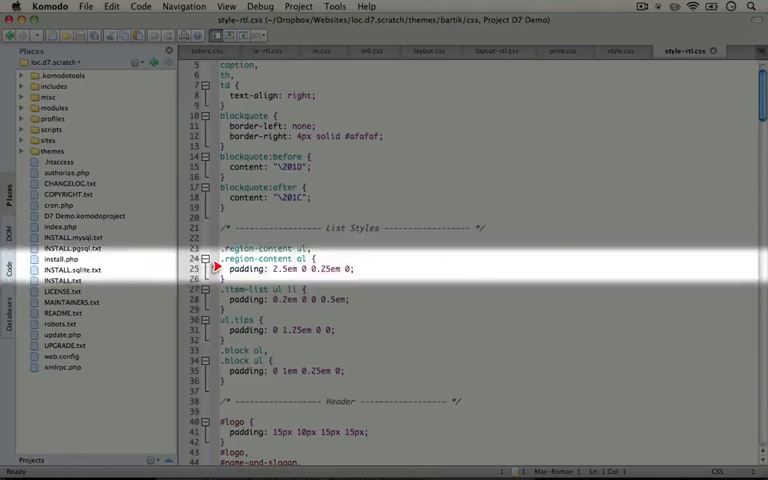
scroll("down", 3)
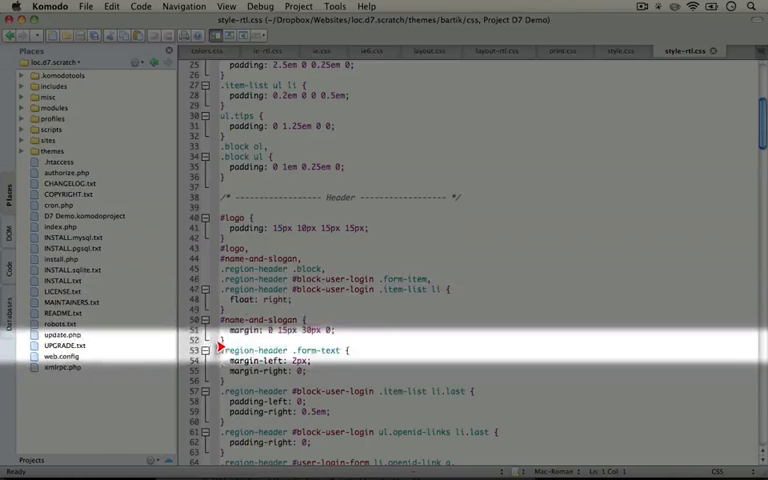
scroll("down", 3)
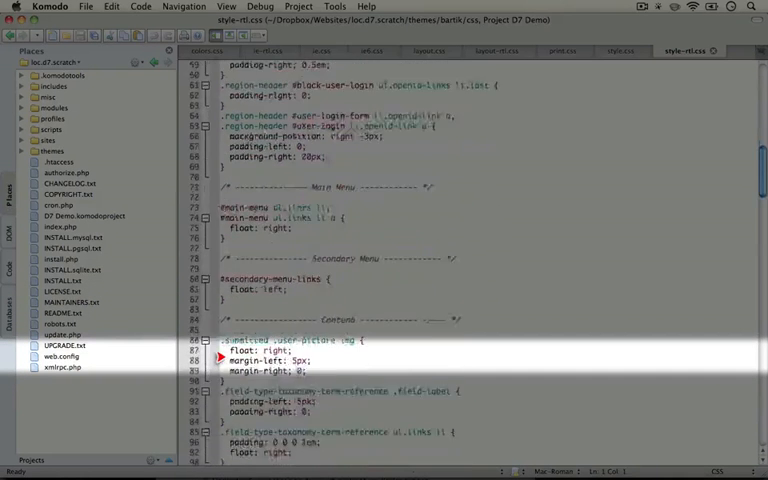
scroll("down", 3)
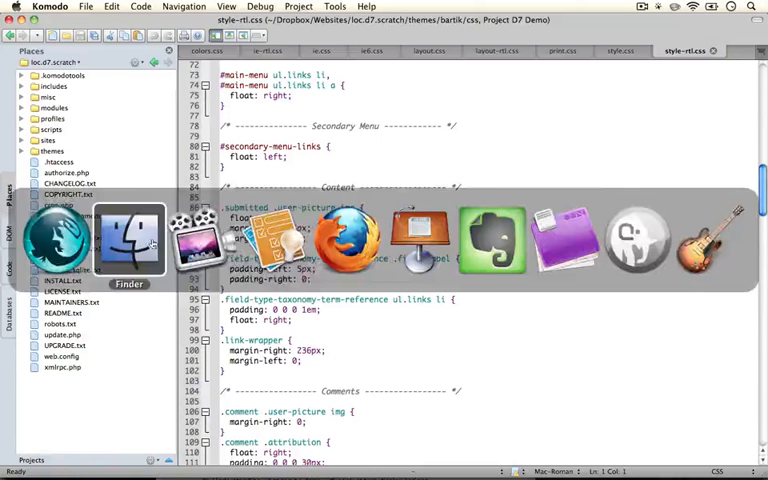
left_click(129, 240)
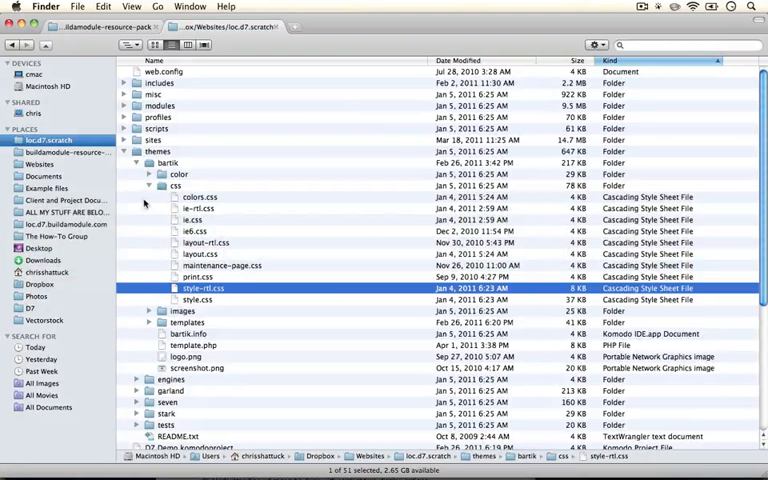